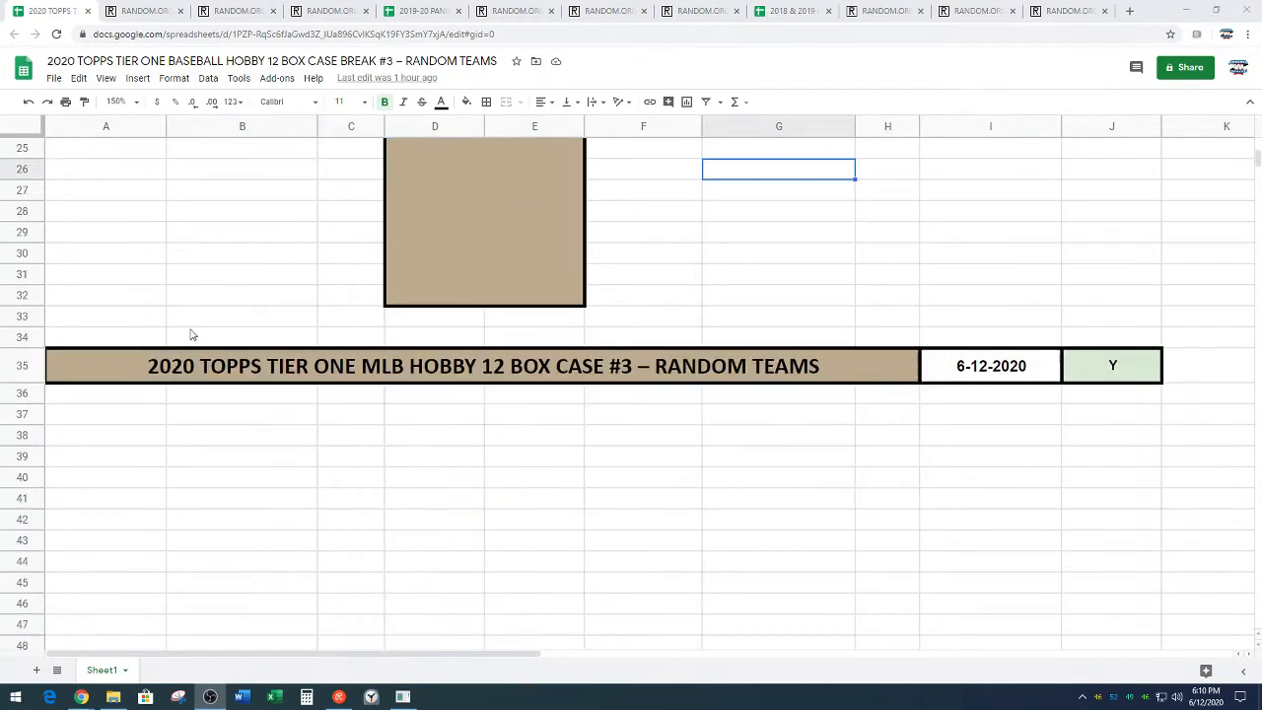
# - Randomize the 26 participant names, then reshuffle four more times and review the order
pyautogui.scroll(-3)
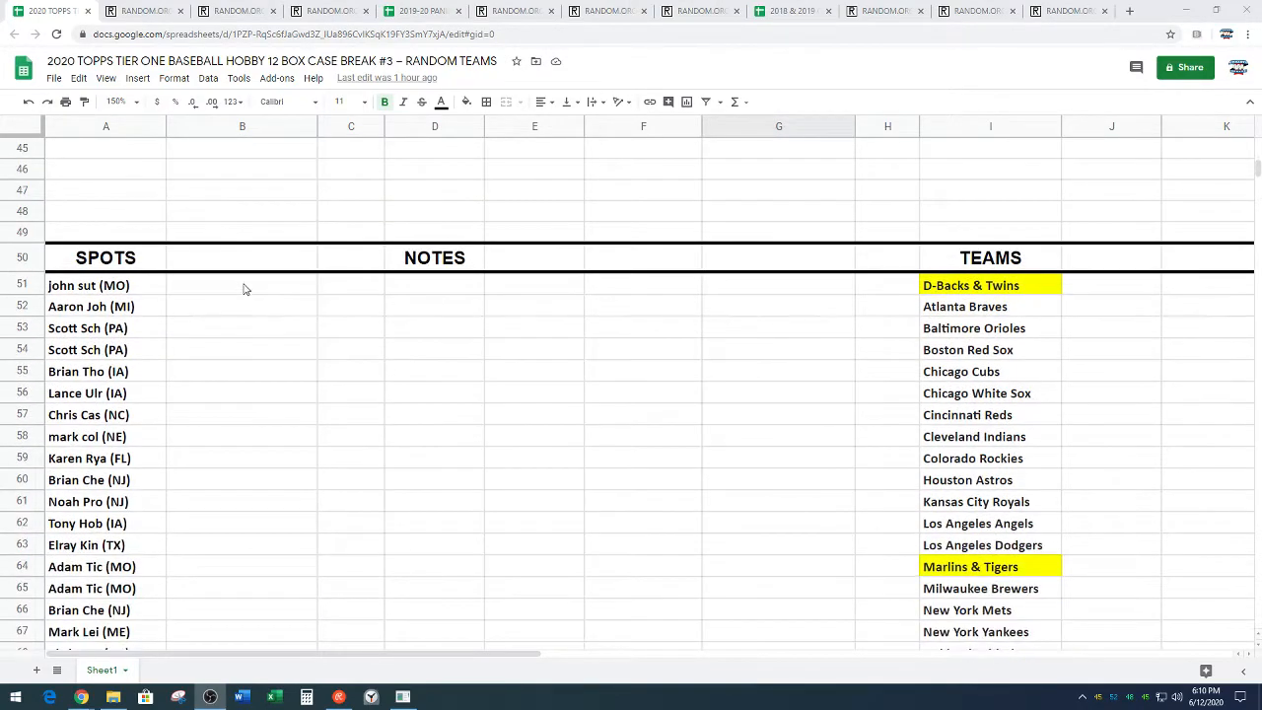
pyautogui.scroll(-3)
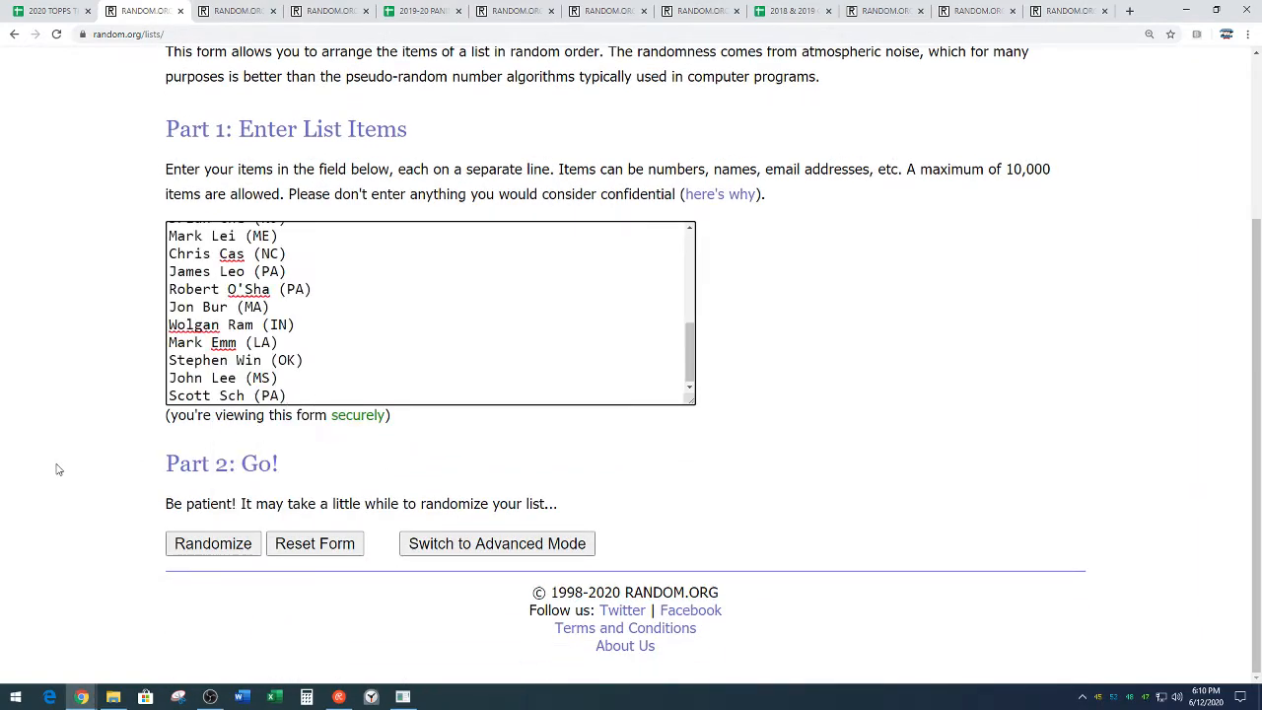
pyautogui.click(213, 543)
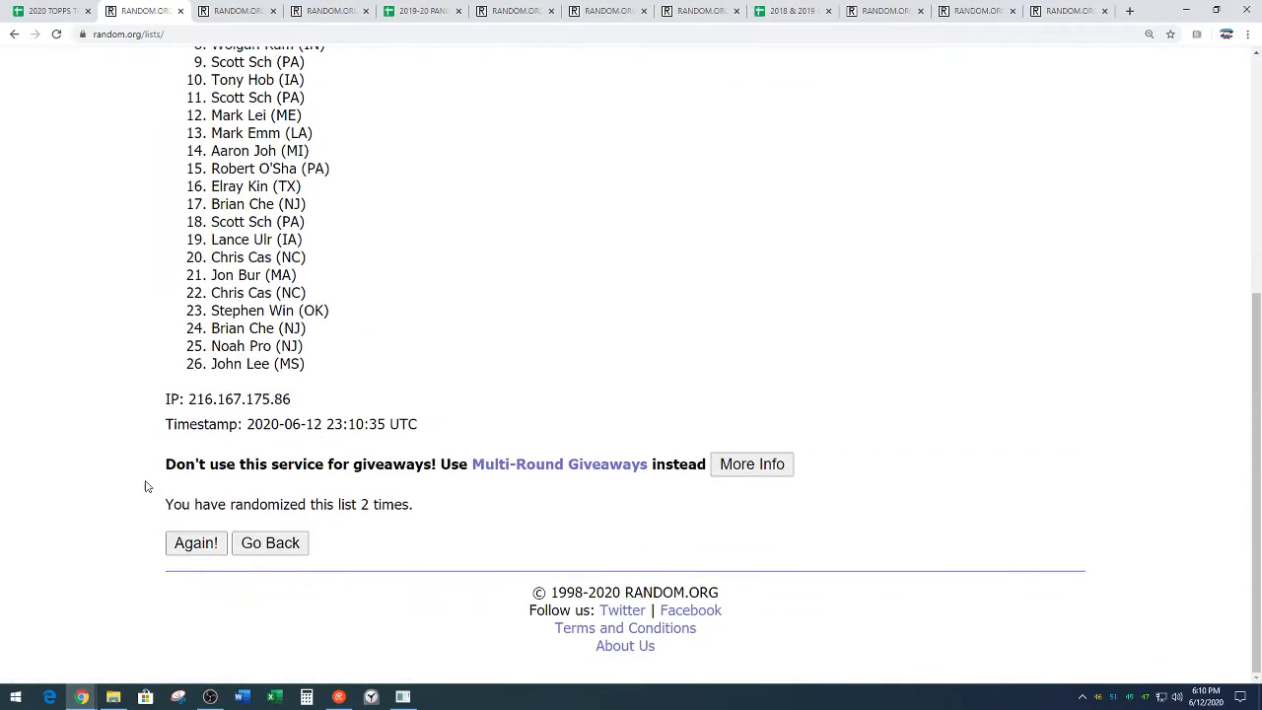
pyautogui.click(195, 542)
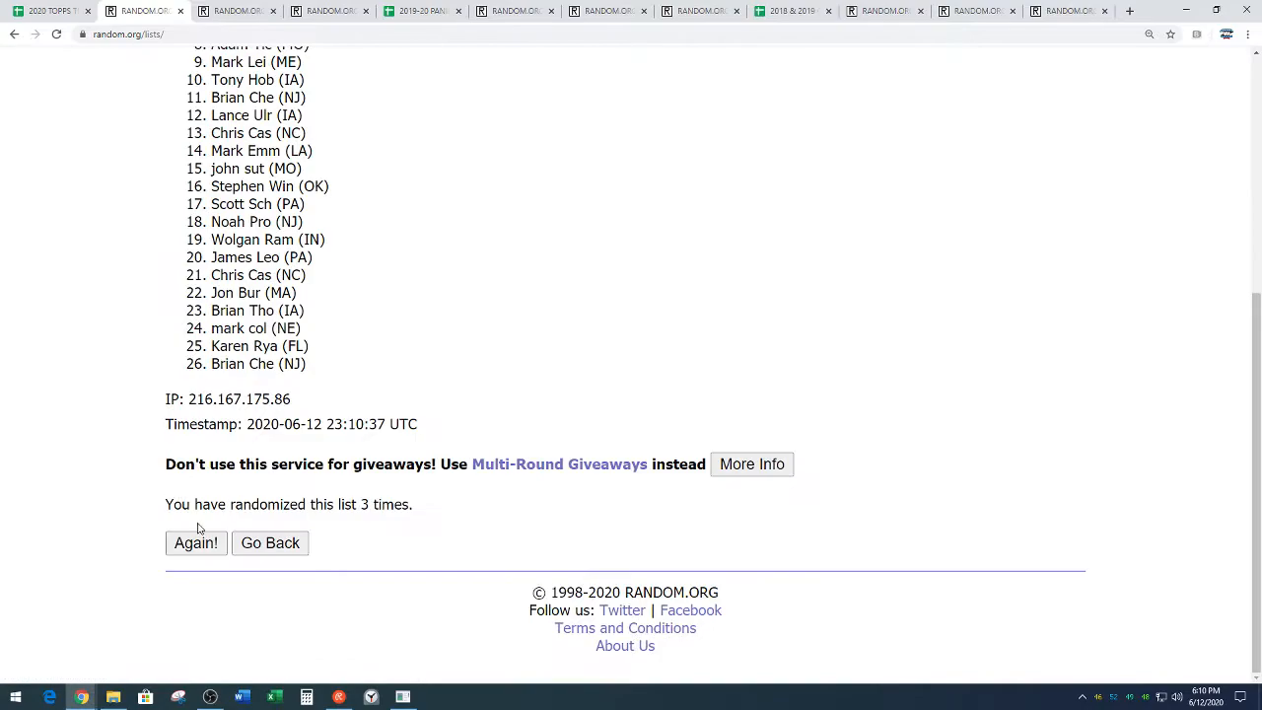
pyautogui.click(195, 542)
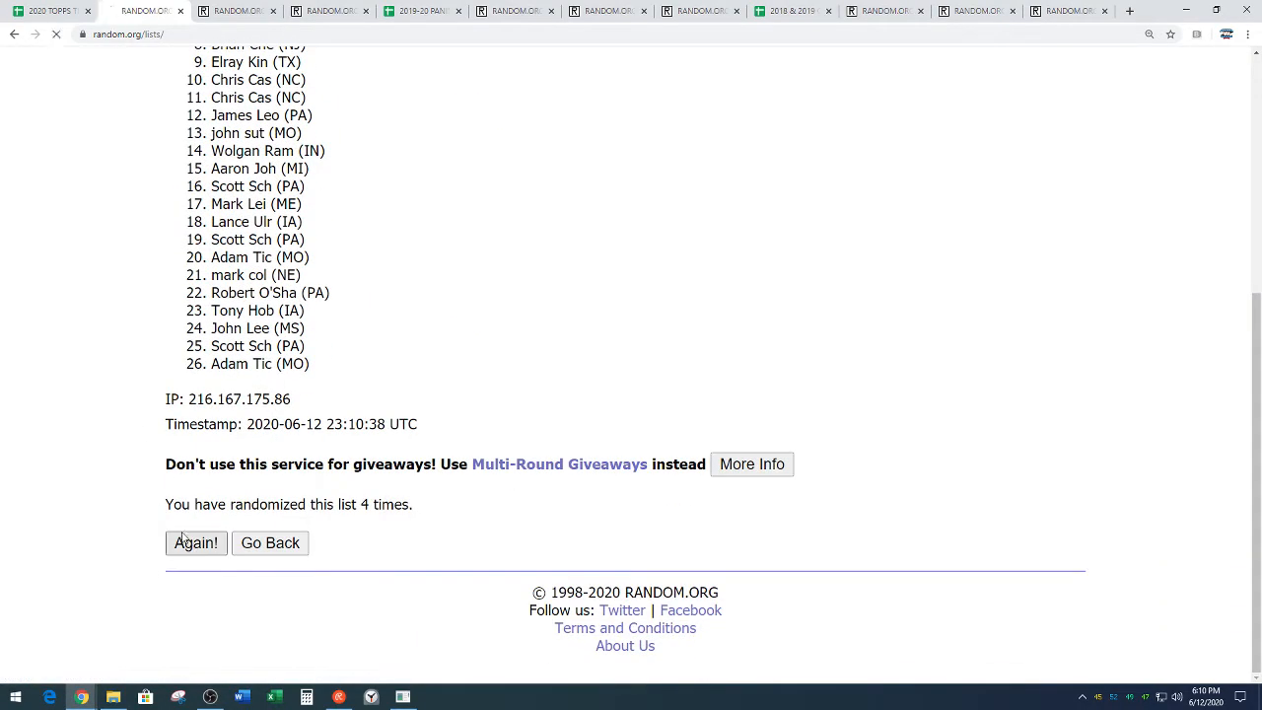
pyautogui.click(195, 542)
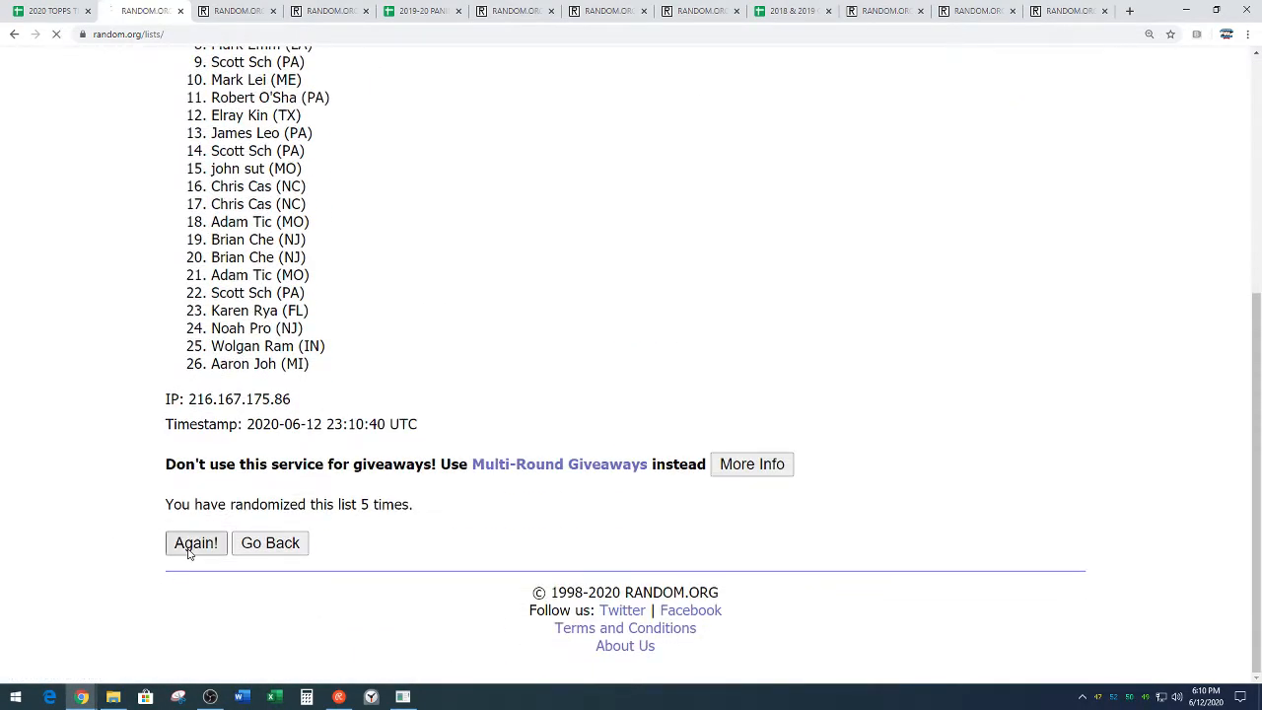
pyautogui.click(196, 542)
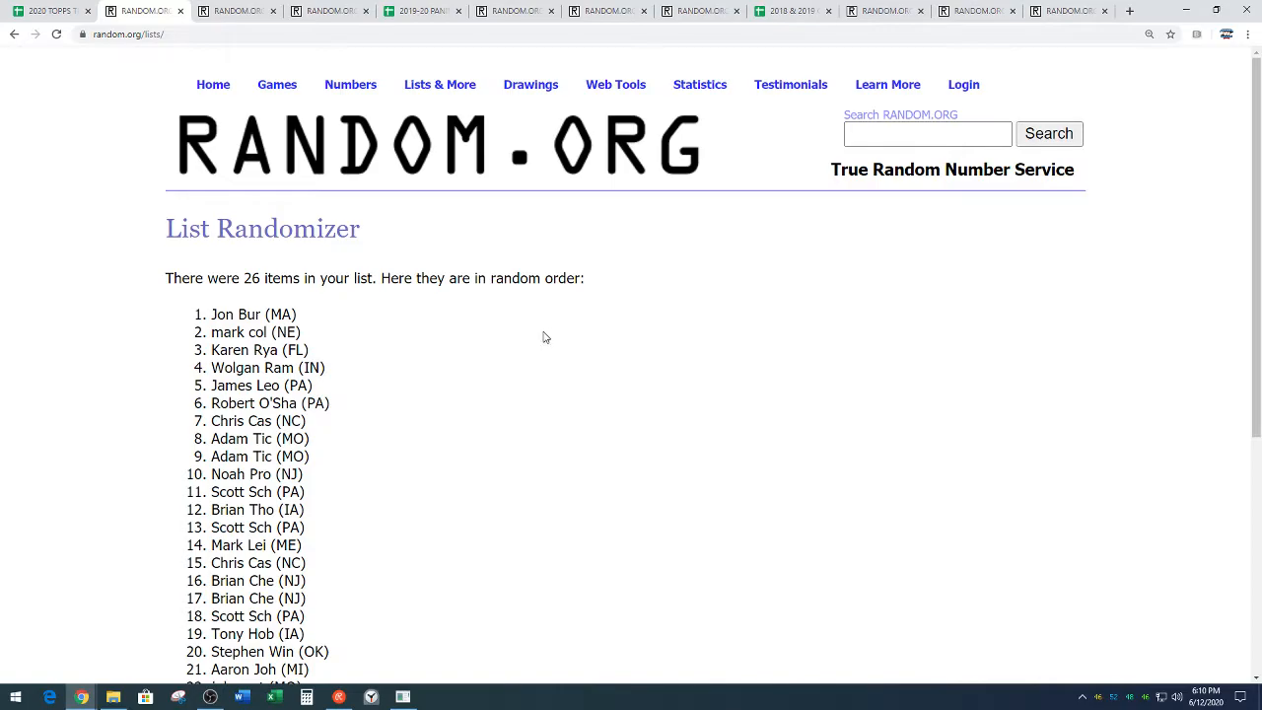
pyautogui.scroll(-3)
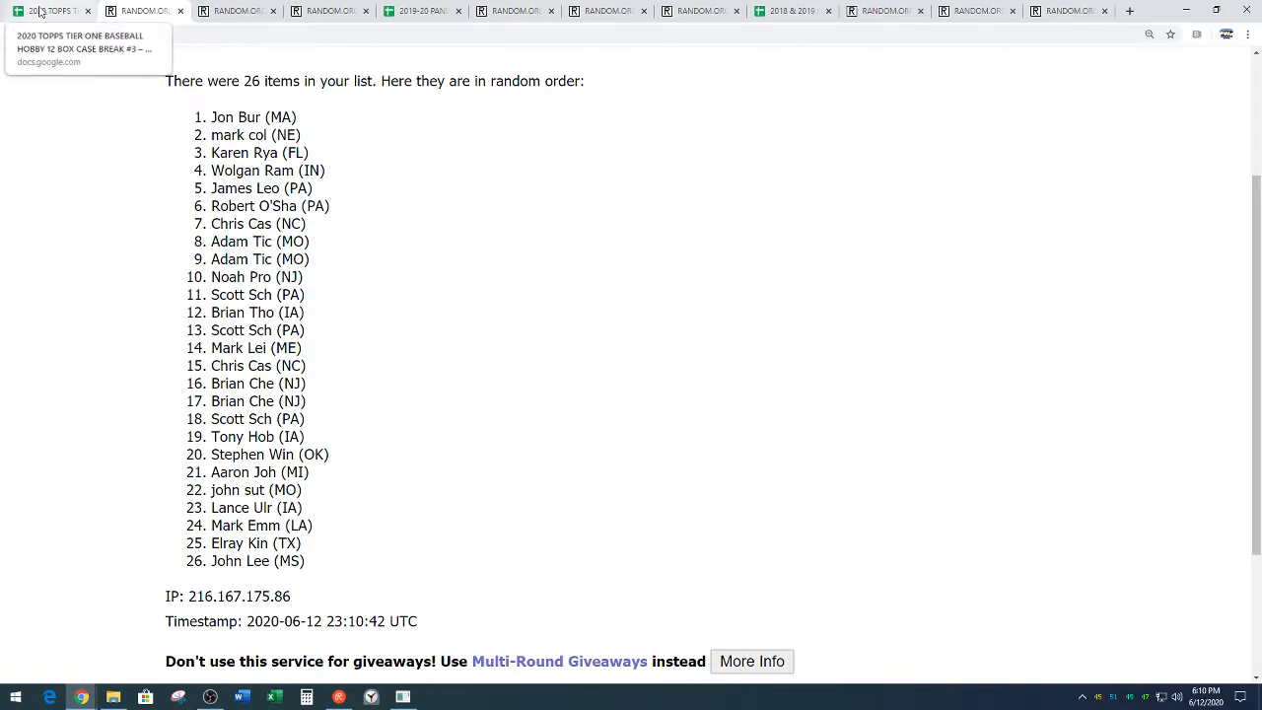
pyautogui.click(50, 11)
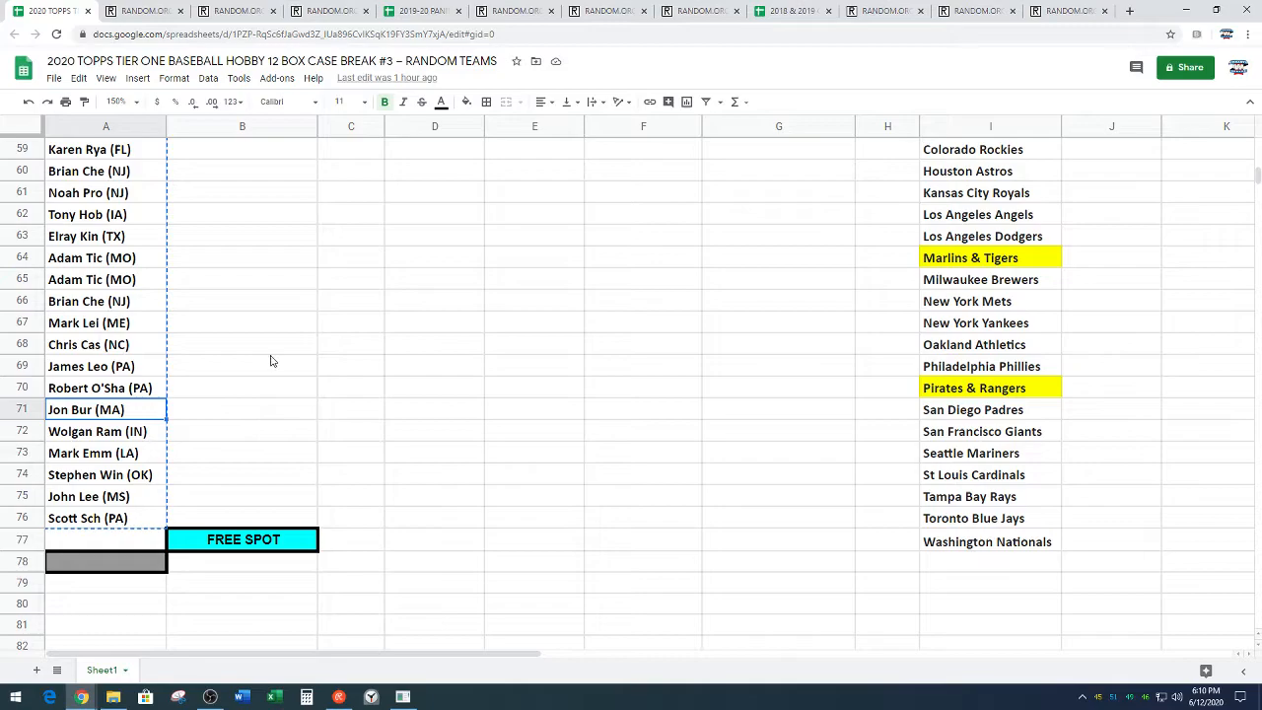
pyautogui.click(105, 539)
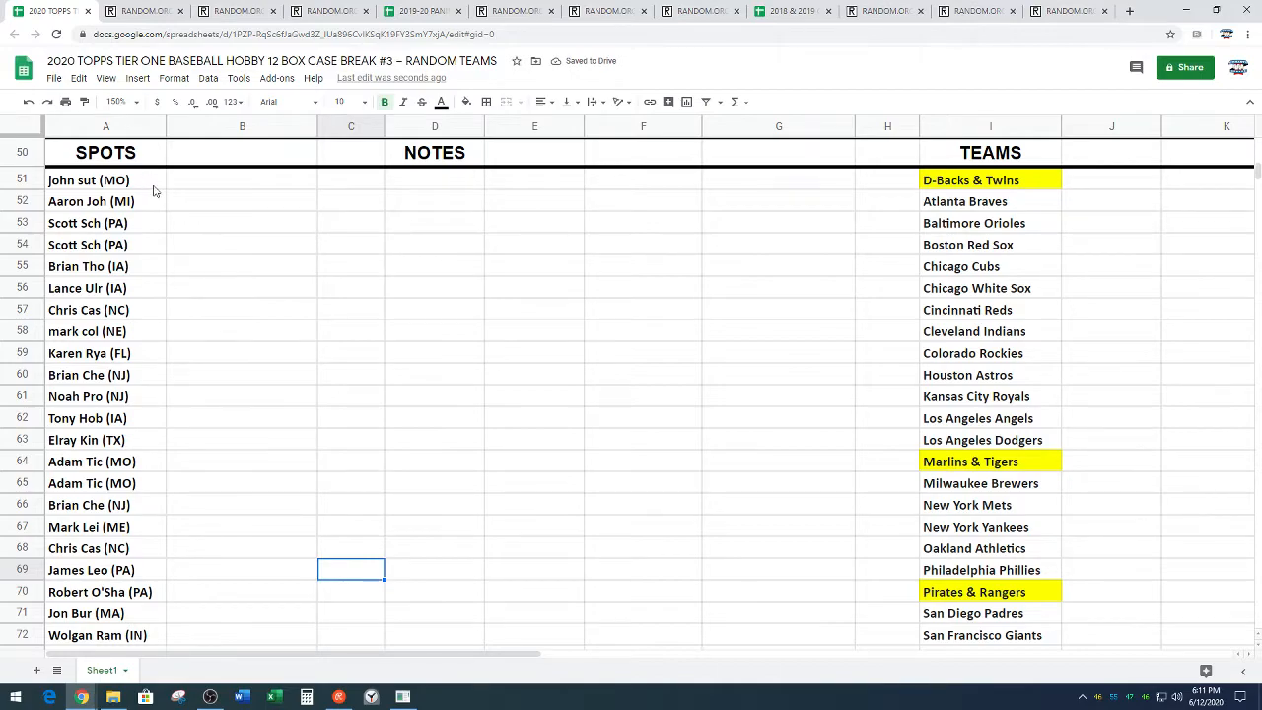
pyautogui.scroll(-3)
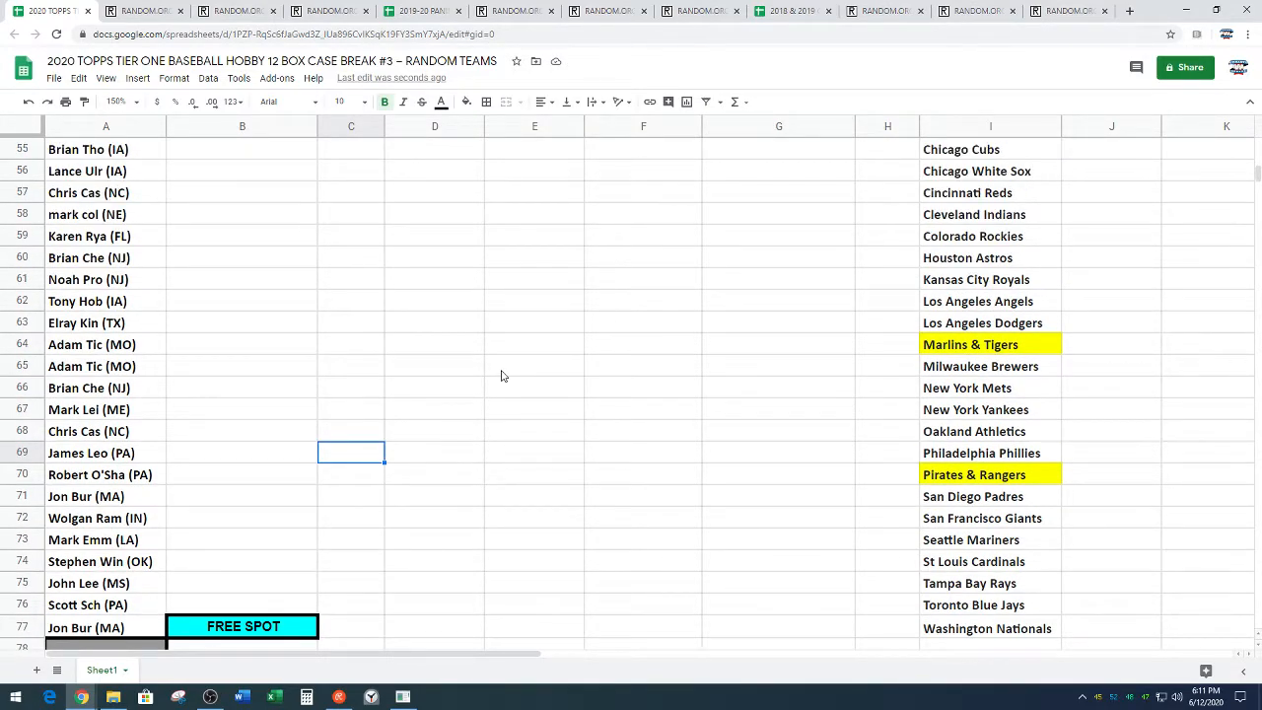
pyautogui.moveTo(466, 423)
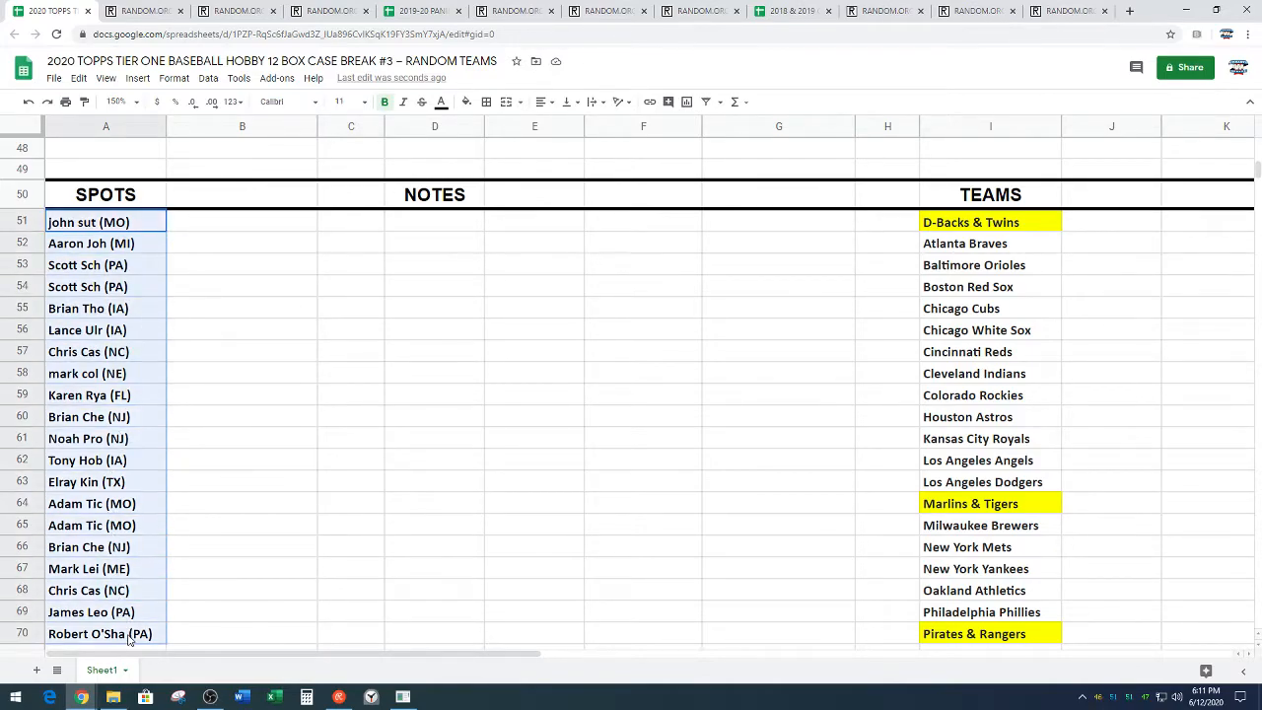
pyautogui.scroll(-3)
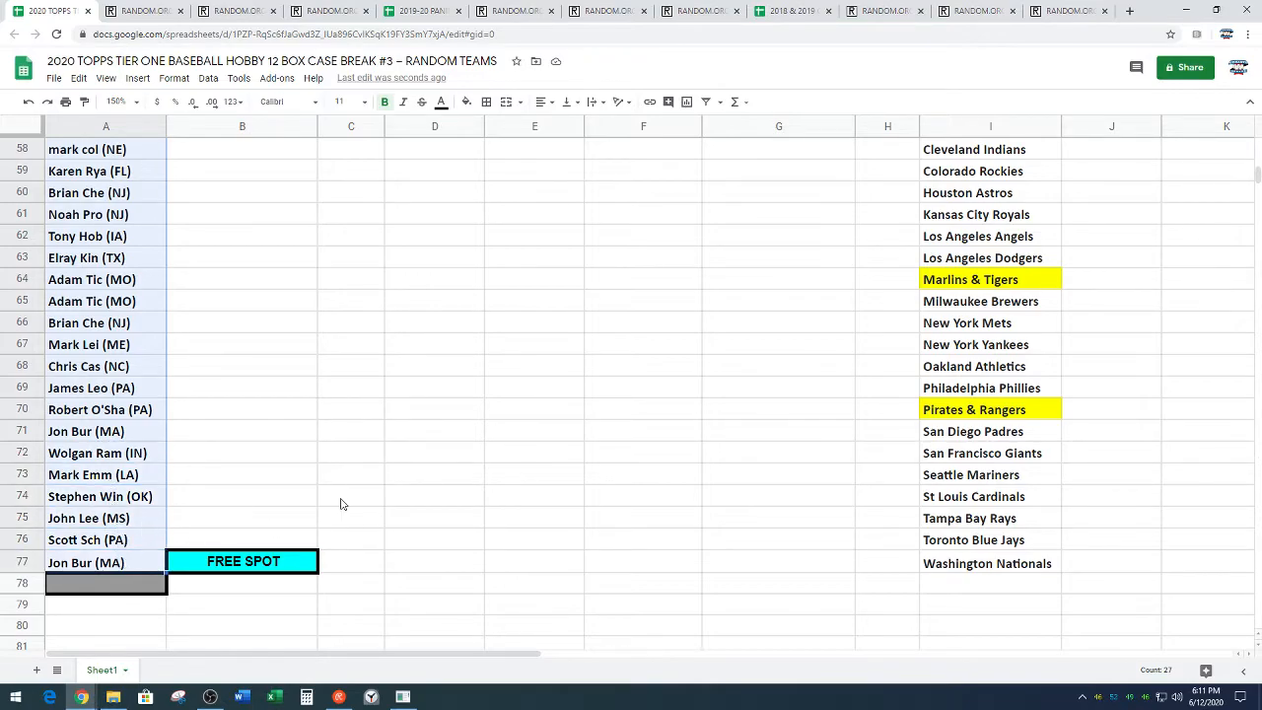
pyautogui.click(233, 11)
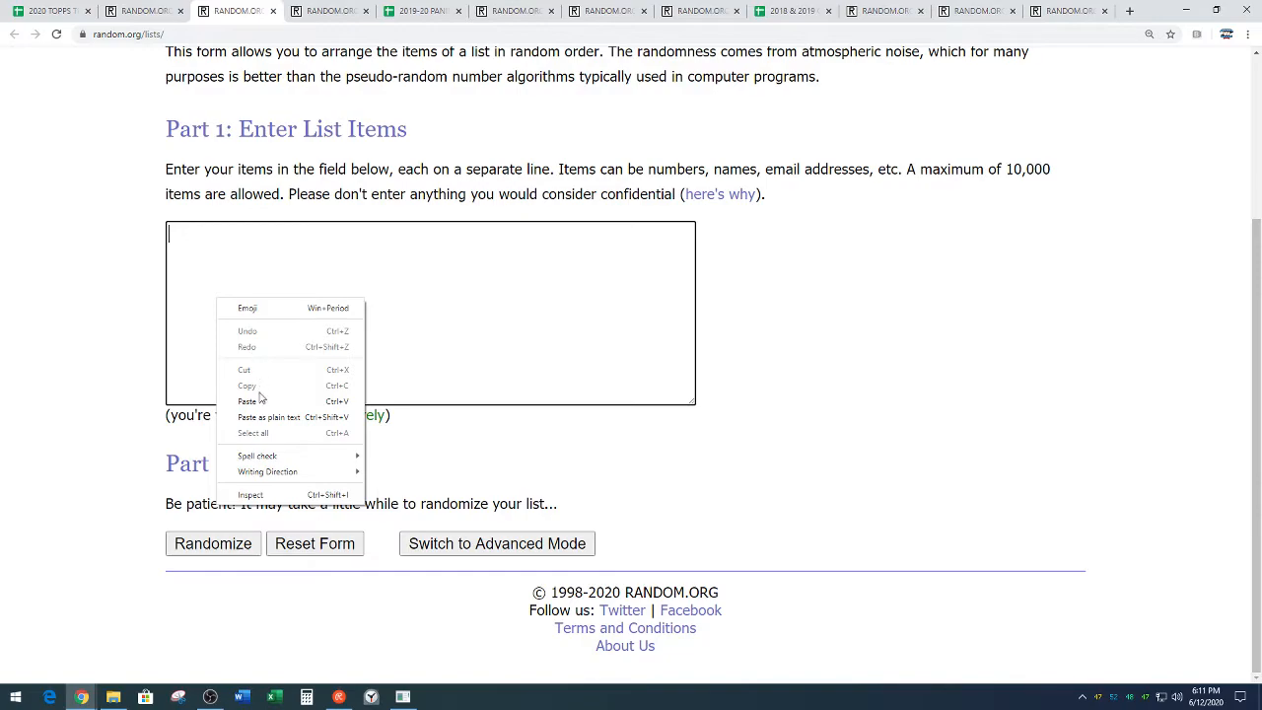
# - Paste the 27 spot names into the list randomizer and shuffle them four times
pyautogui.click(248, 401)
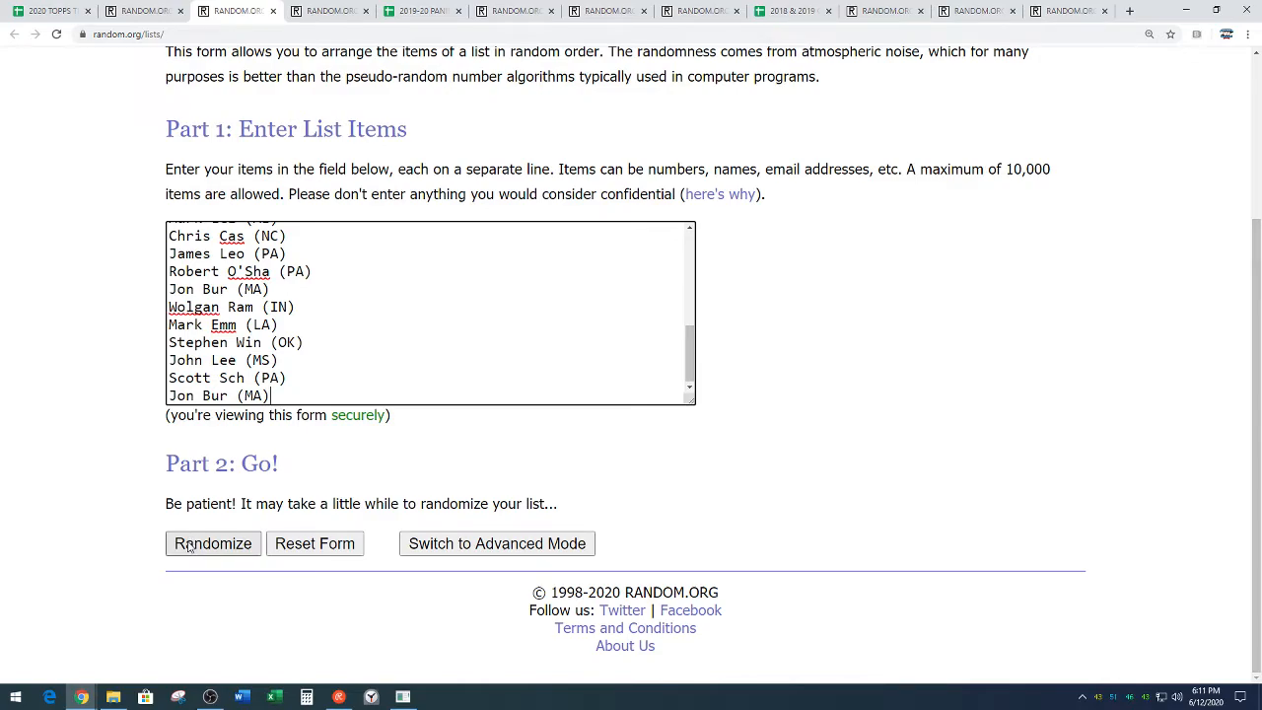
pyautogui.click(213, 543)
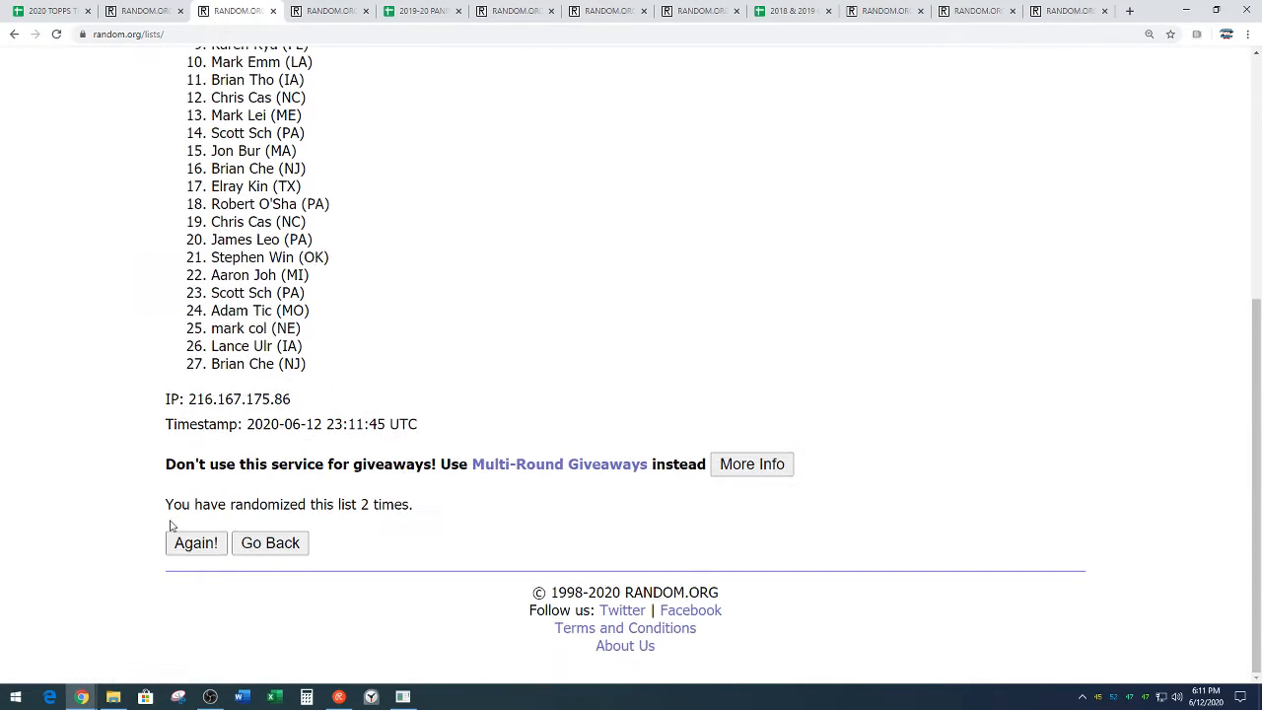
pyautogui.click(195, 543)
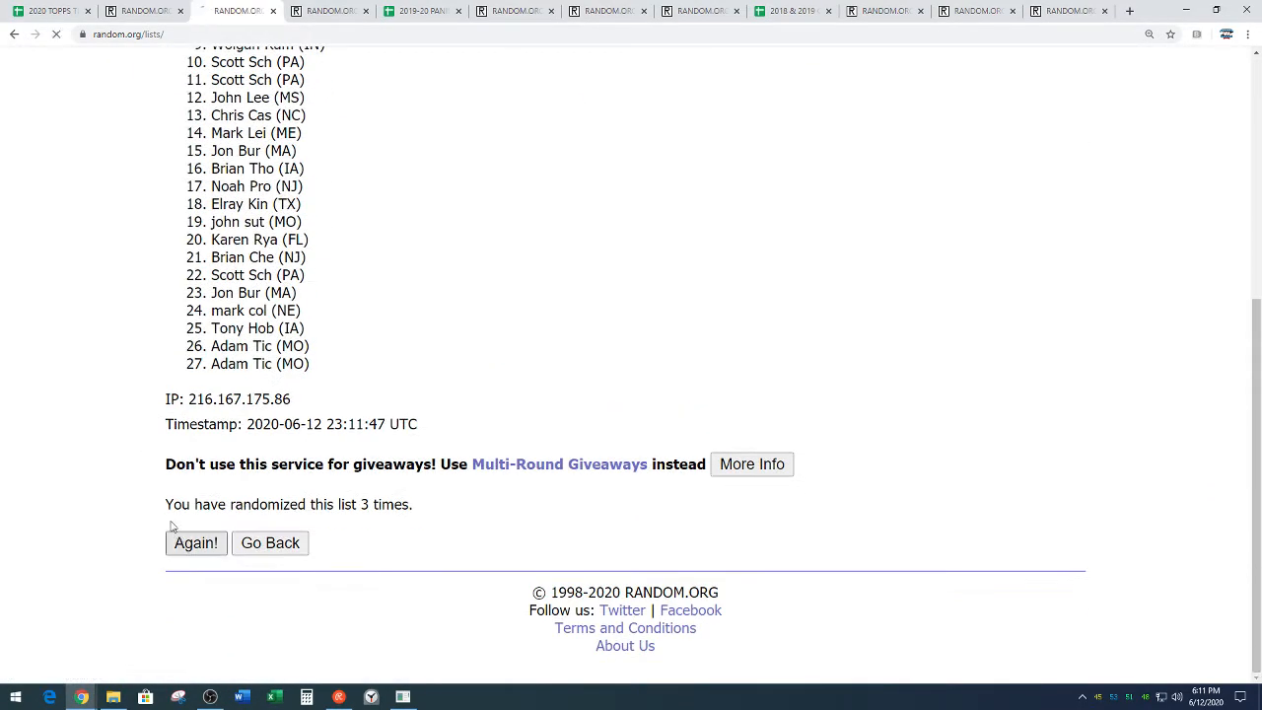
pyautogui.click(195, 542)
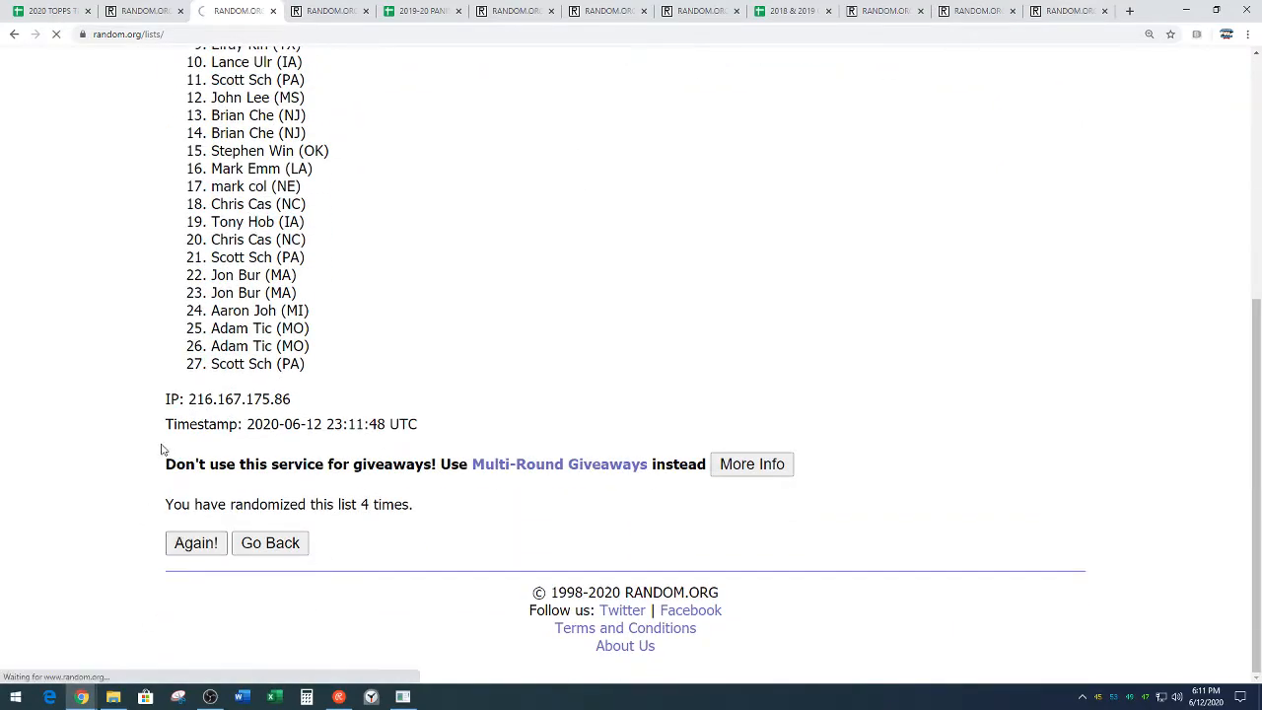
pyautogui.click(195, 542)
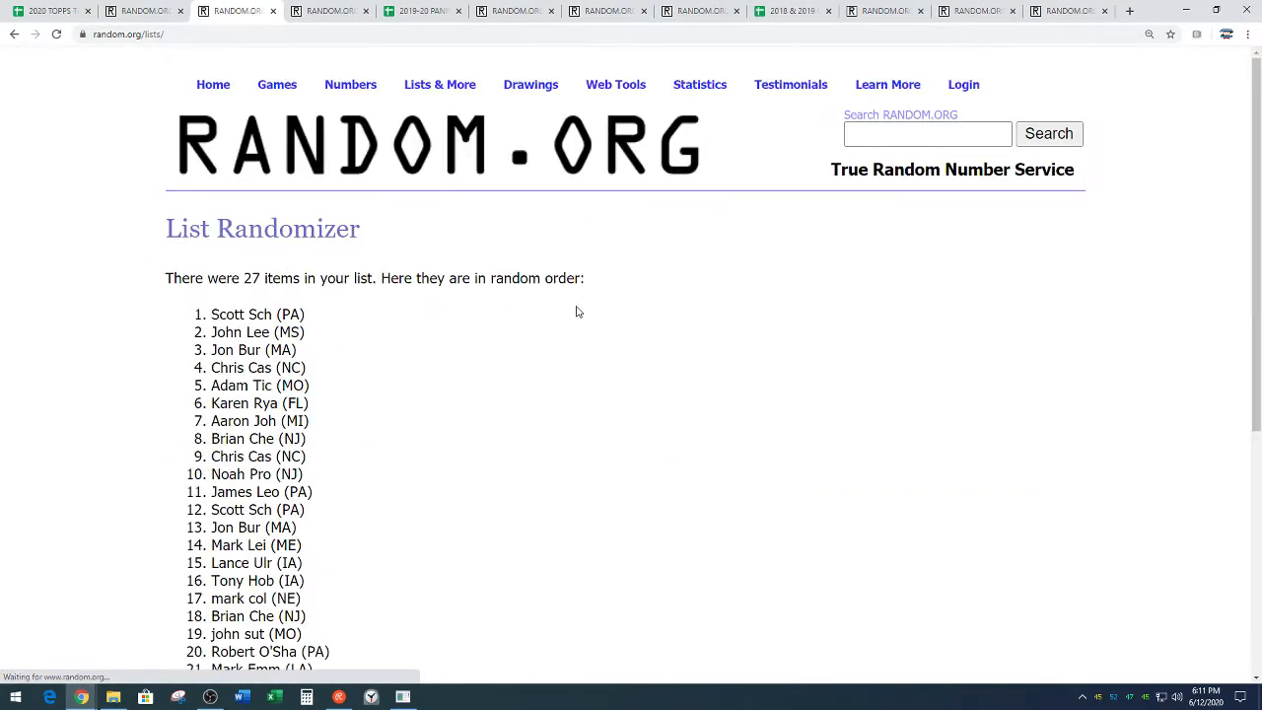
# - Select and copy all 27 randomized names for the spreadsheet
pyautogui.scroll(-3)
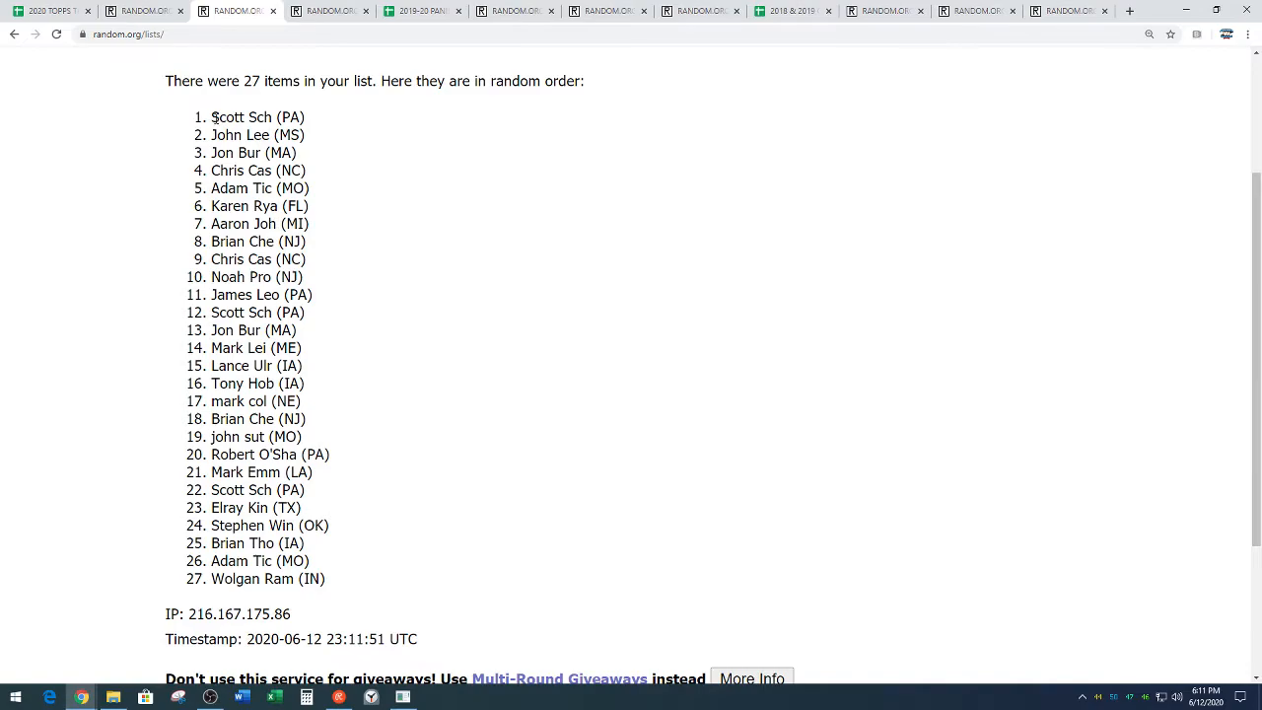
pyautogui.moveTo(211, 116); pyautogui.dragTo(336, 579)
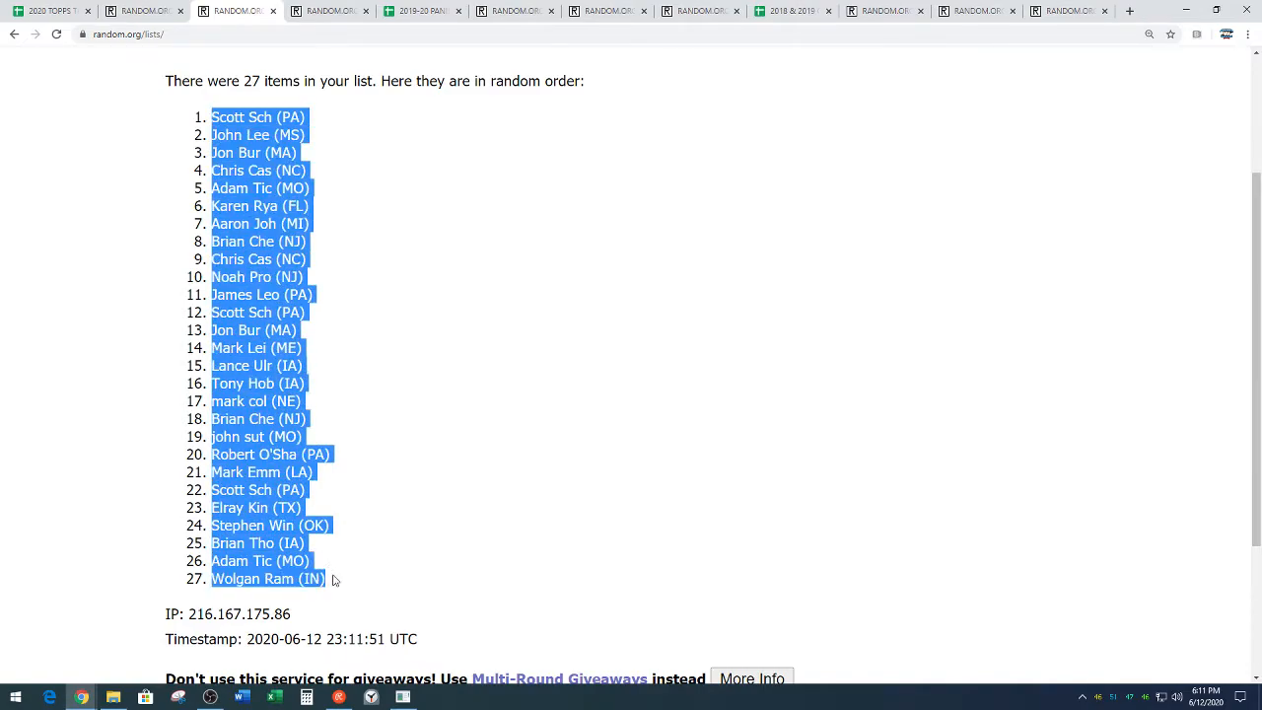
pyautogui.moveTo(340, 506)
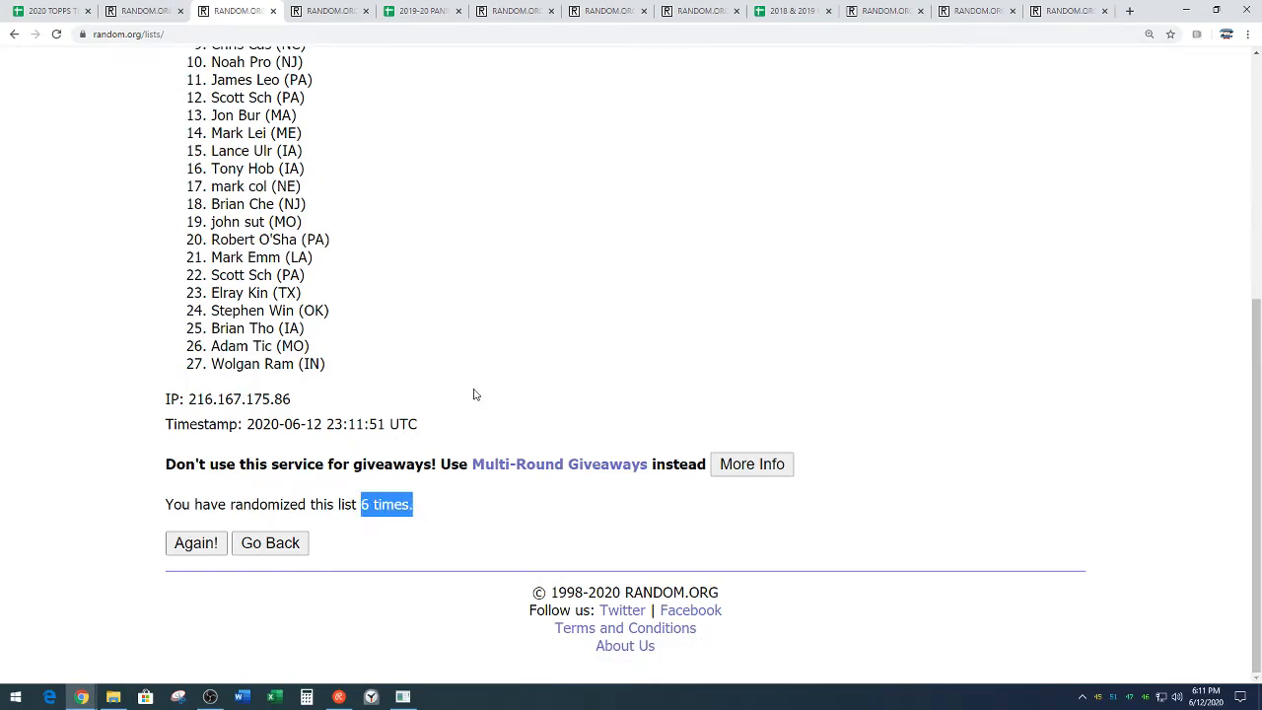
pyautogui.click(50, 11)
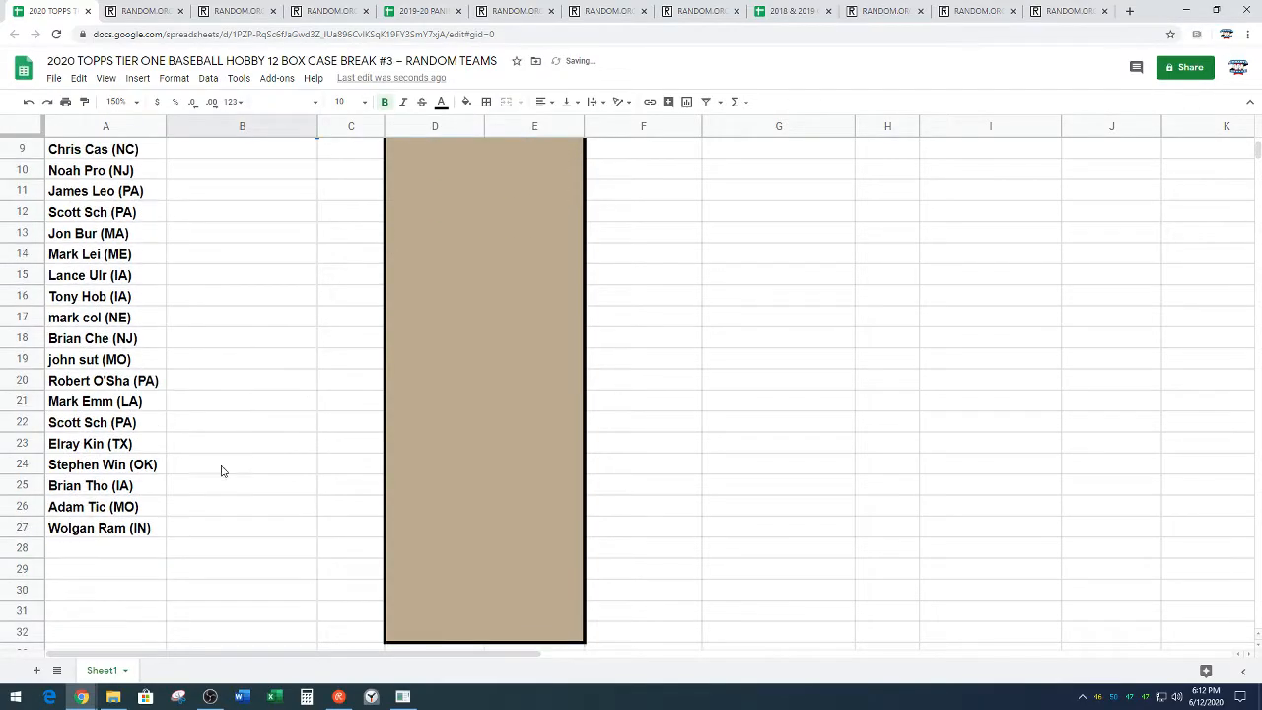
# - Select and copy the 27 MLB teams in cells I51:I77
pyautogui.moveTo(92, 338); pyautogui.dragTo(98, 528)
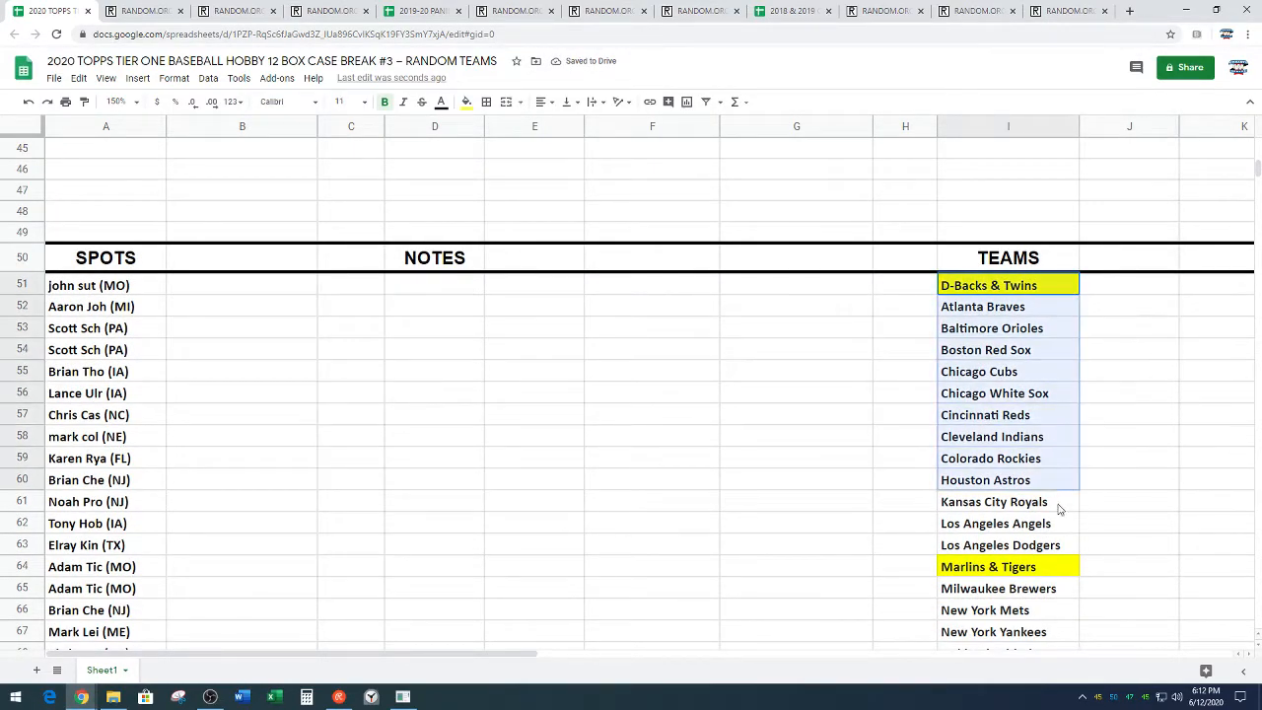
pyautogui.scroll(-3)
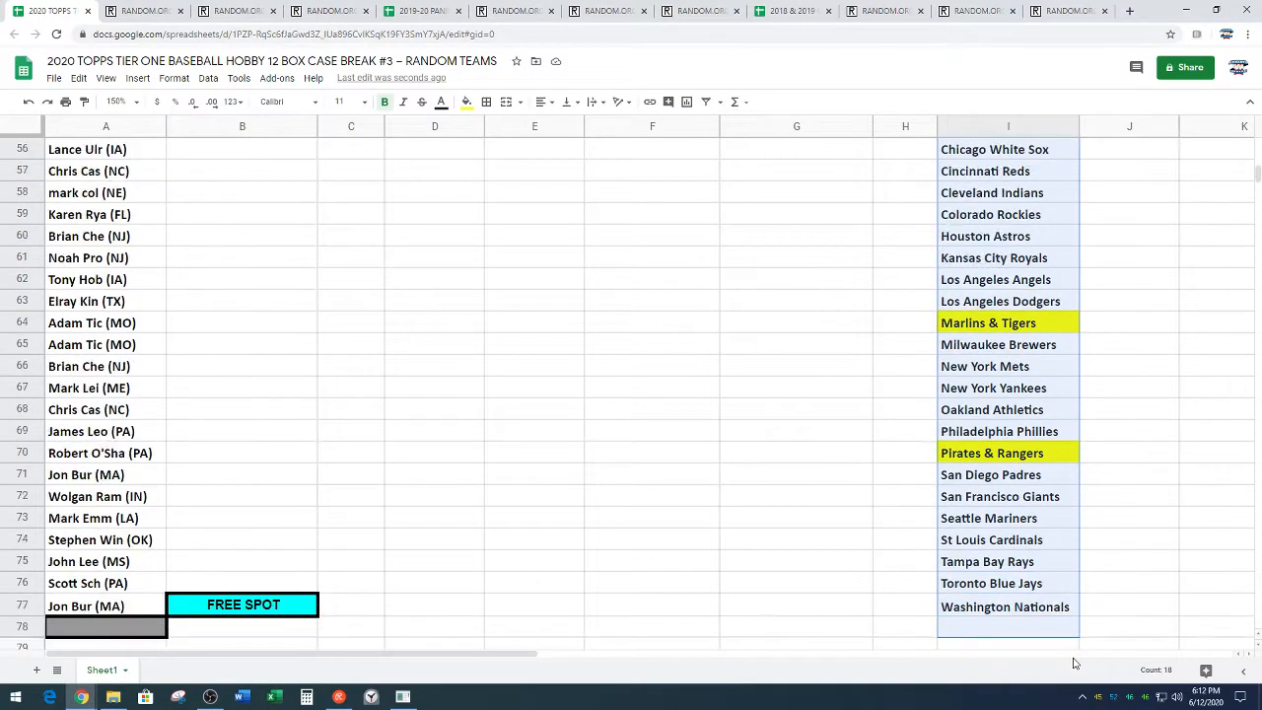
pyautogui.scroll(-3)
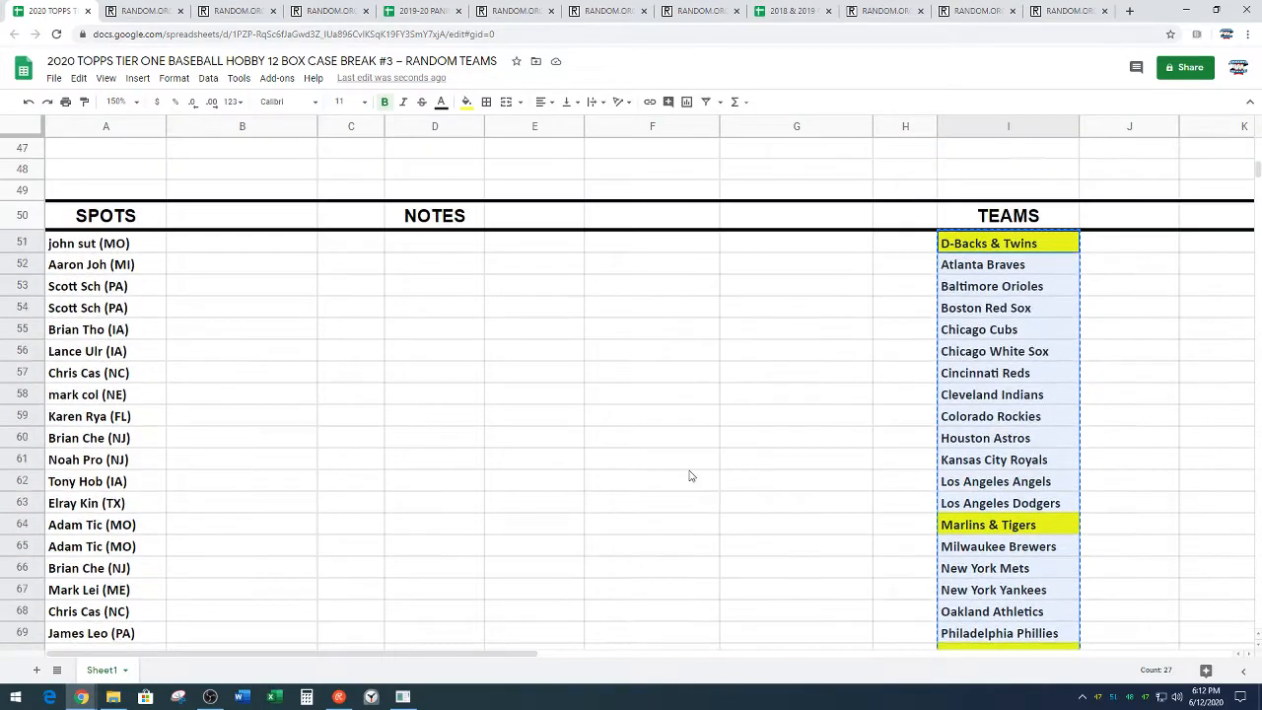
pyautogui.click(331, 11)
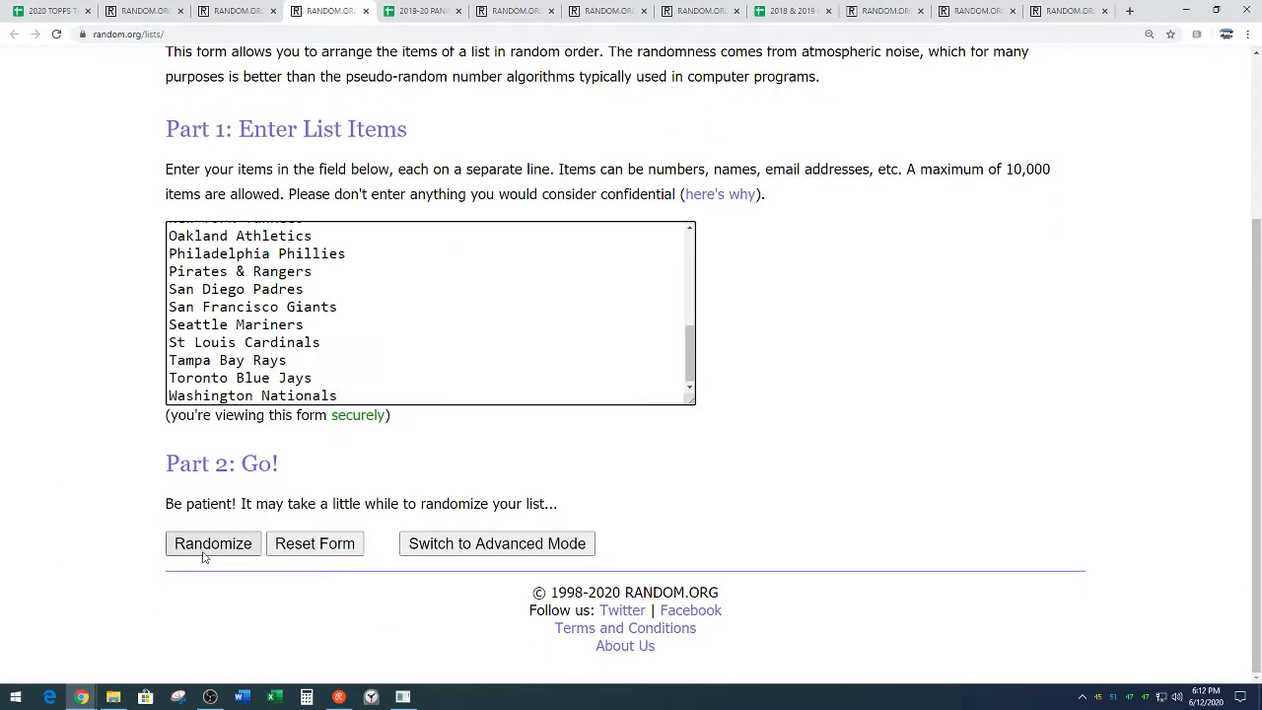
# - Randomize the pasted 27-team list, reshuffling until it reads six times
pyautogui.click(212, 543)
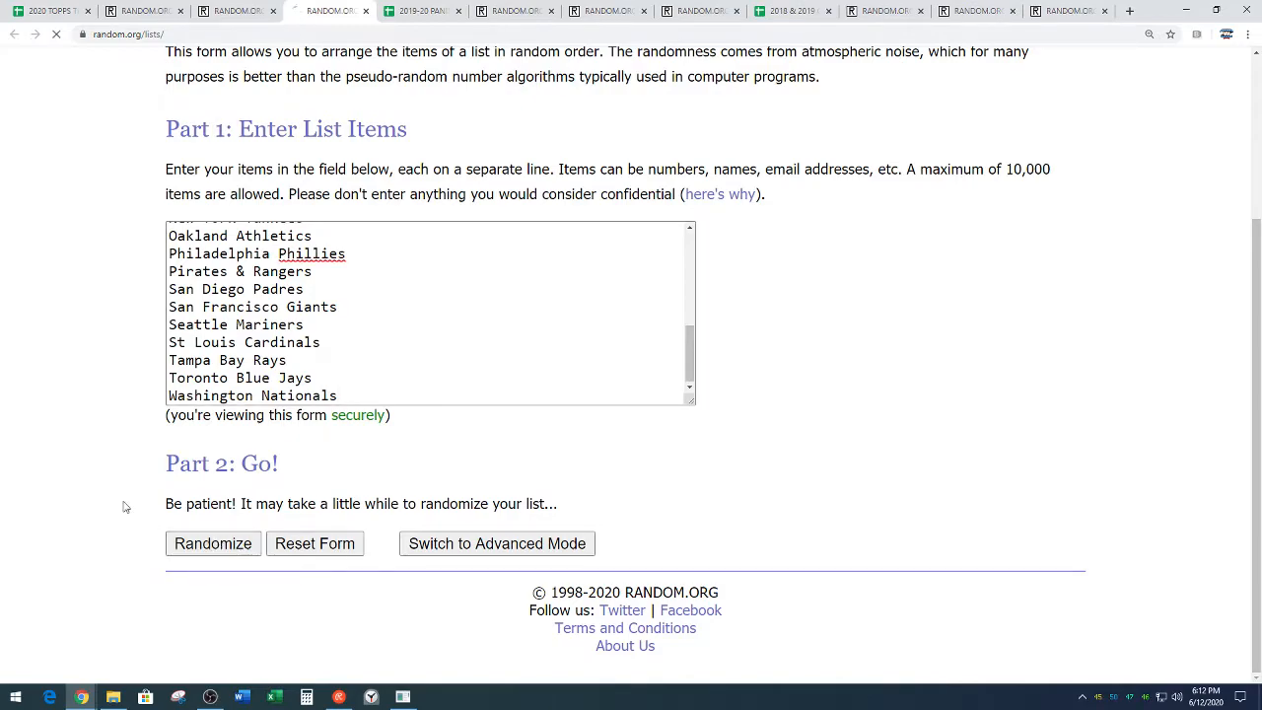
pyautogui.click(212, 543)
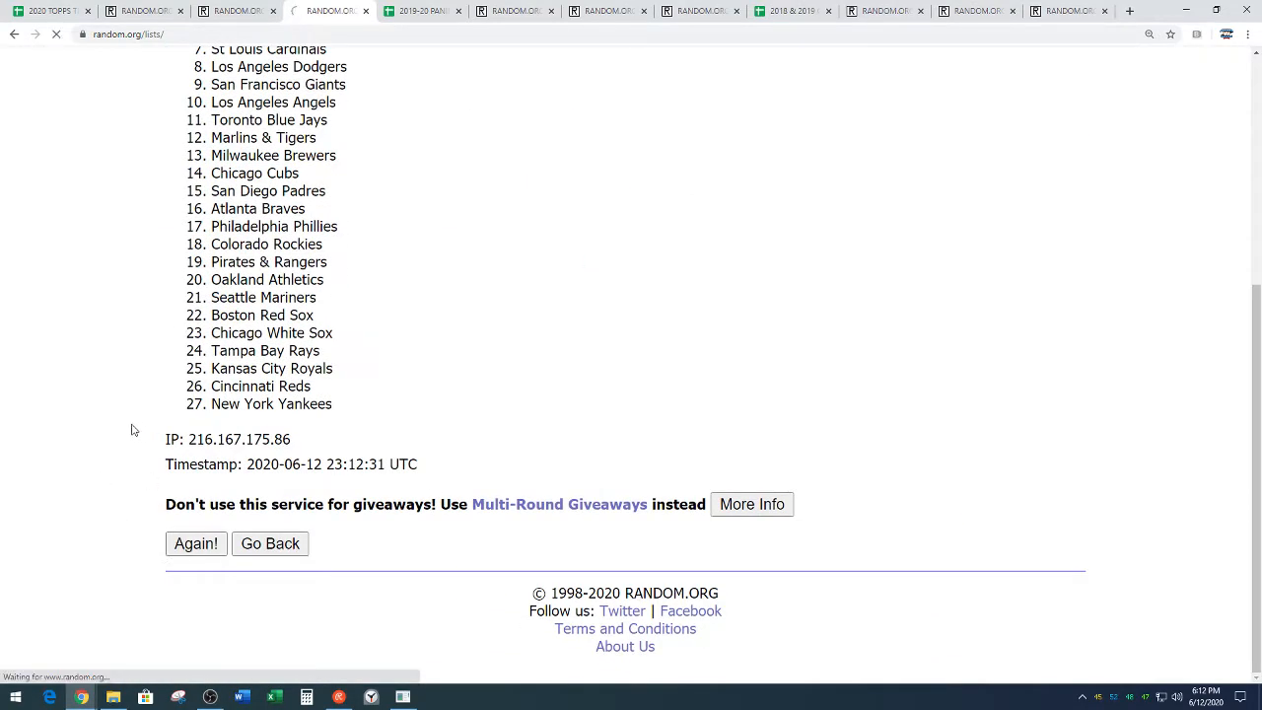
pyautogui.click(195, 543)
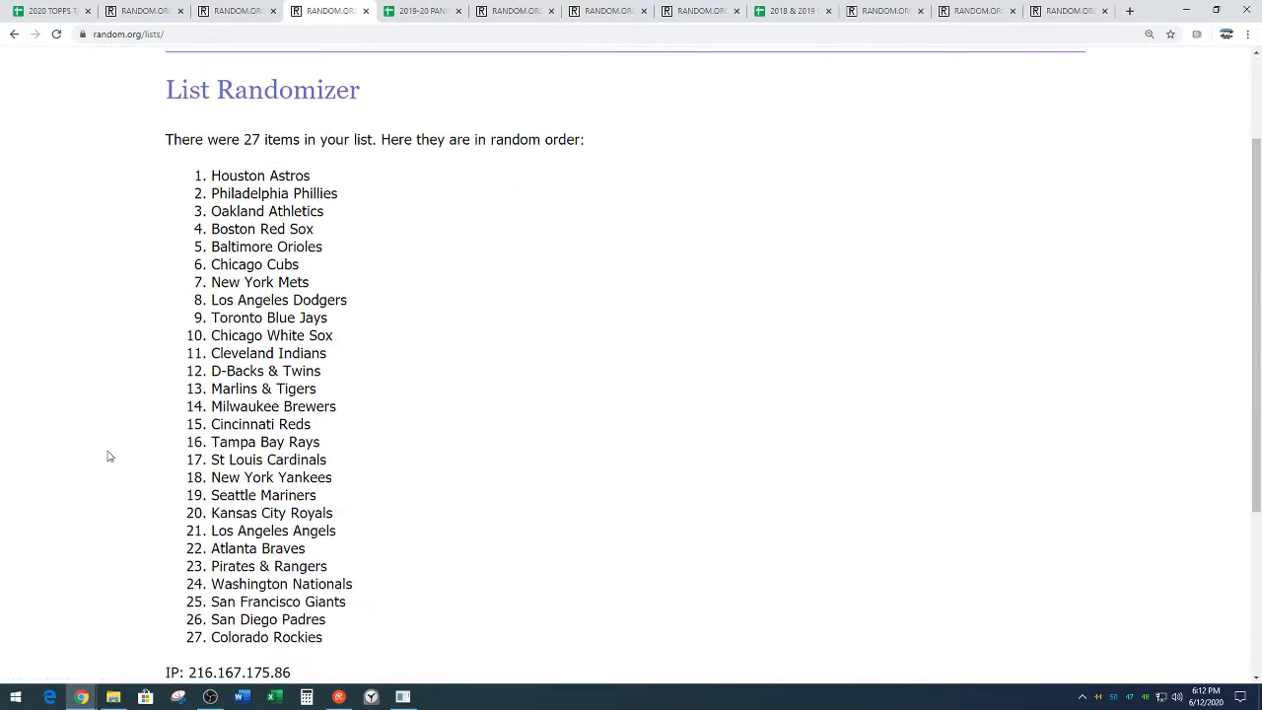
pyautogui.click(194, 542)
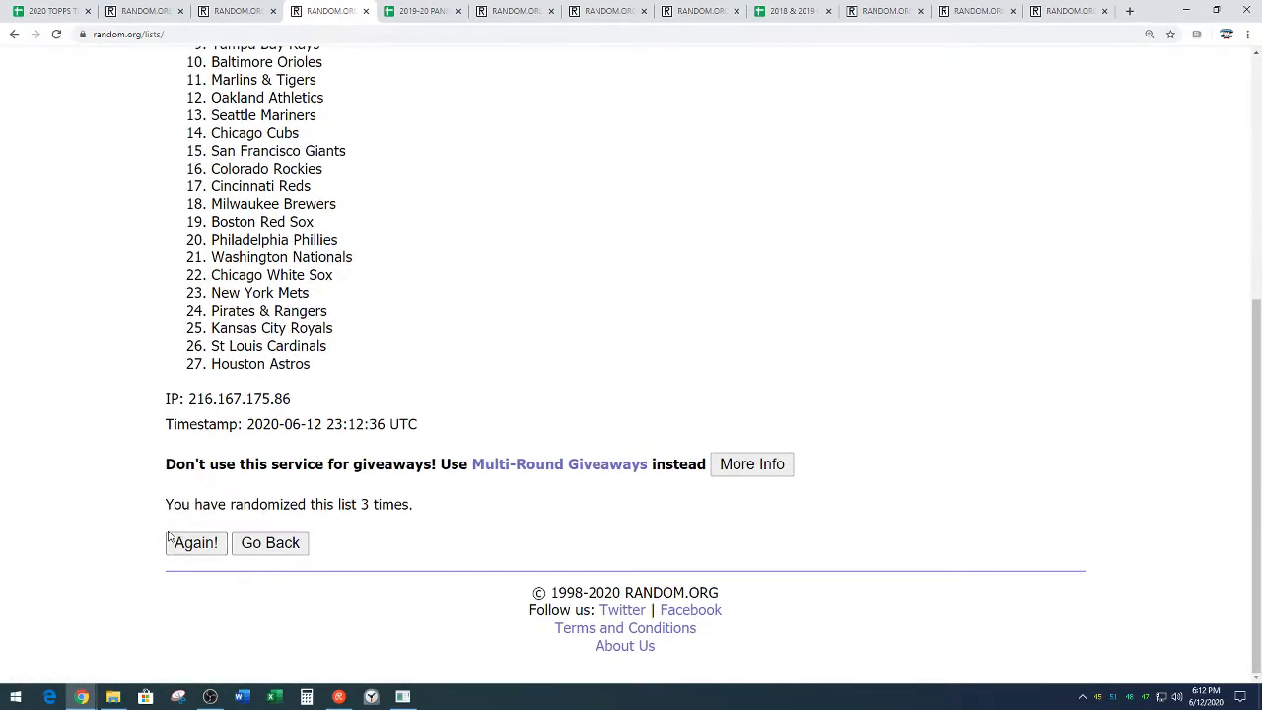
pyautogui.click(195, 542)
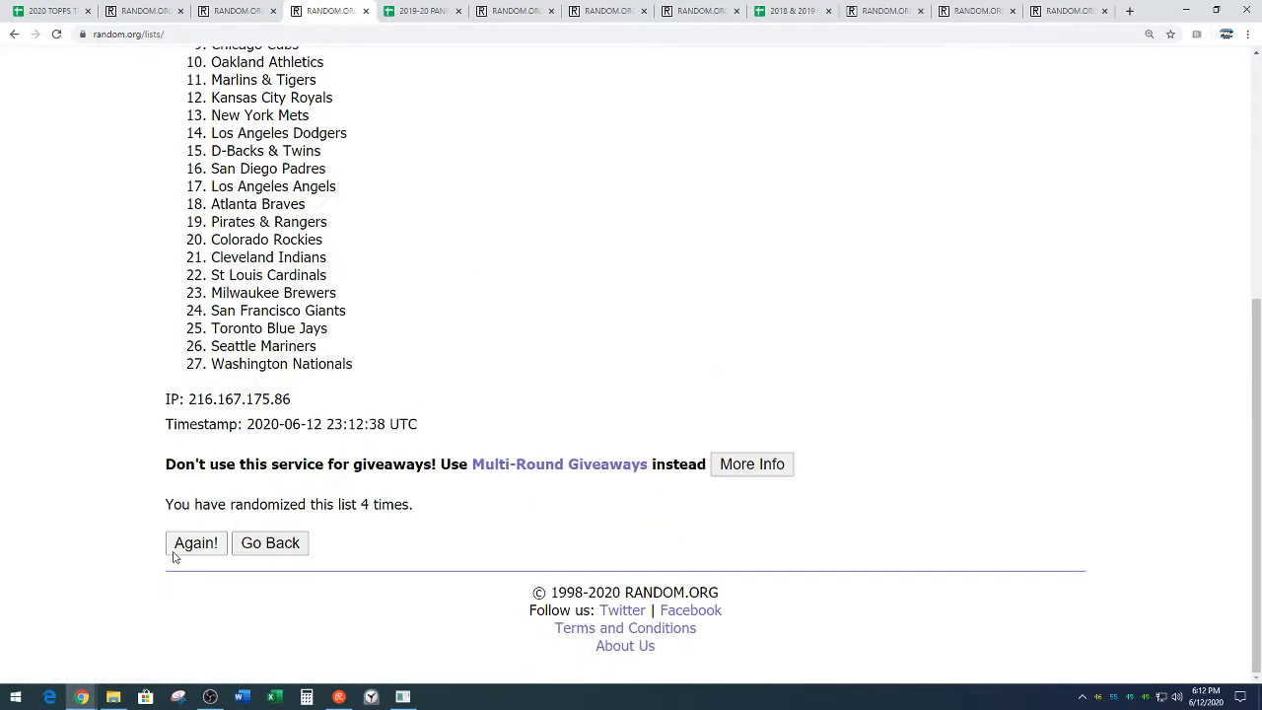
pyautogui.click(195, 542)
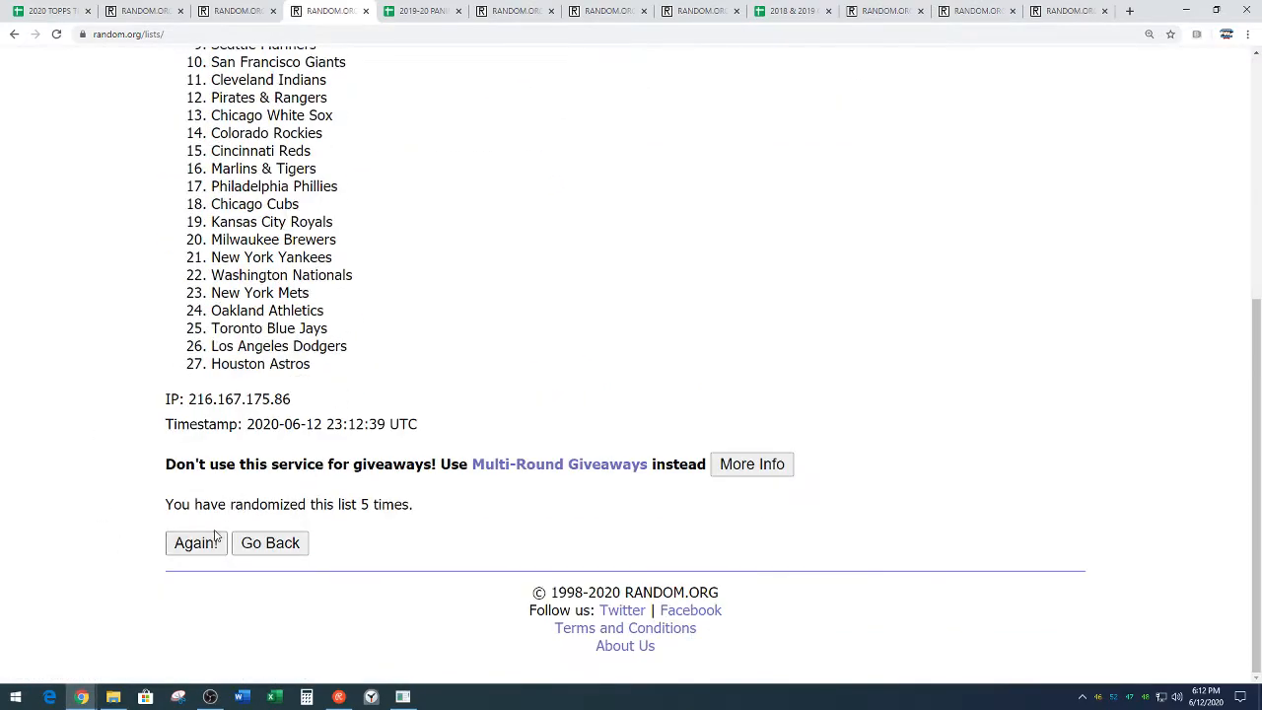
pyautogui.click(195, 542)
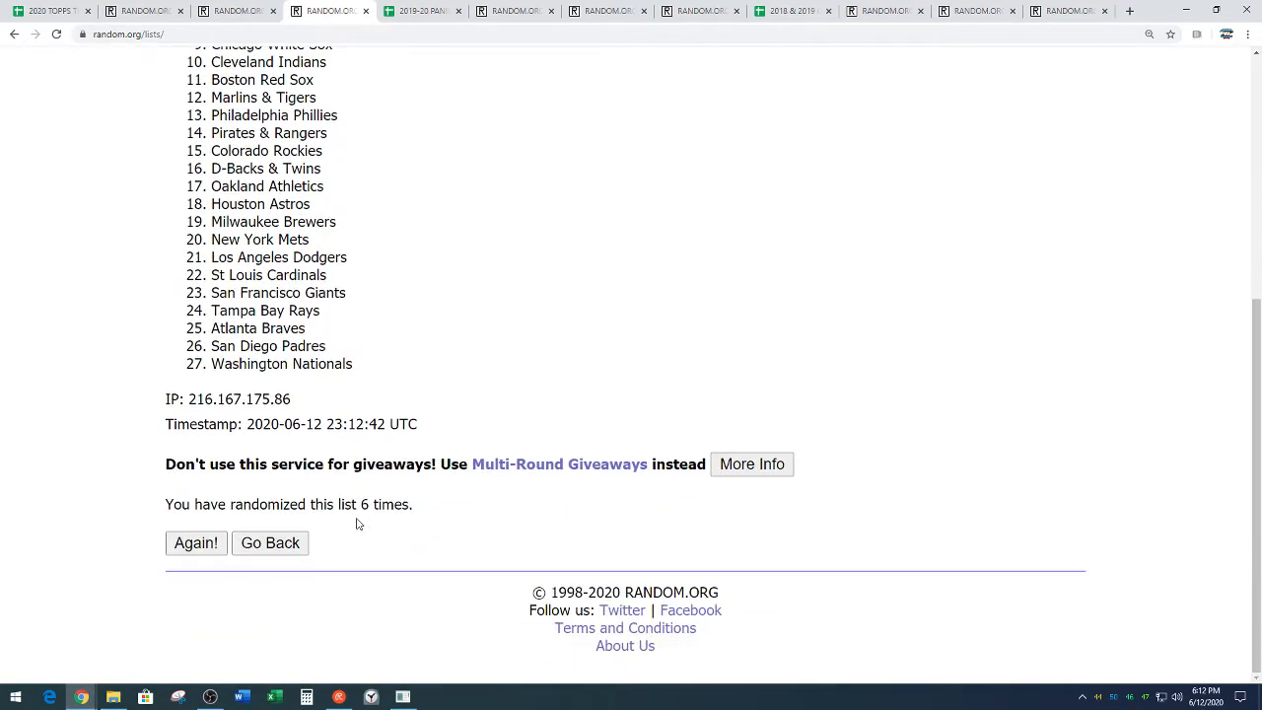
pyautogui.moveTo(550, 362)
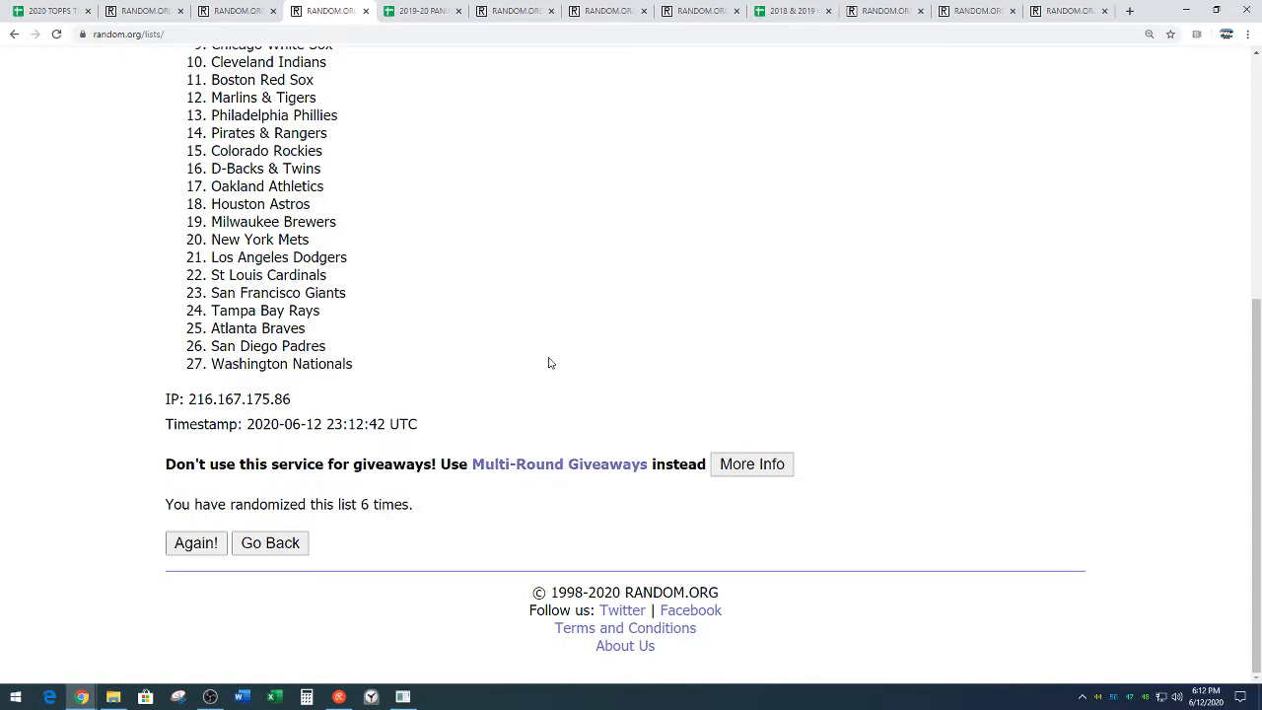
pyautogui.click(330, 11)
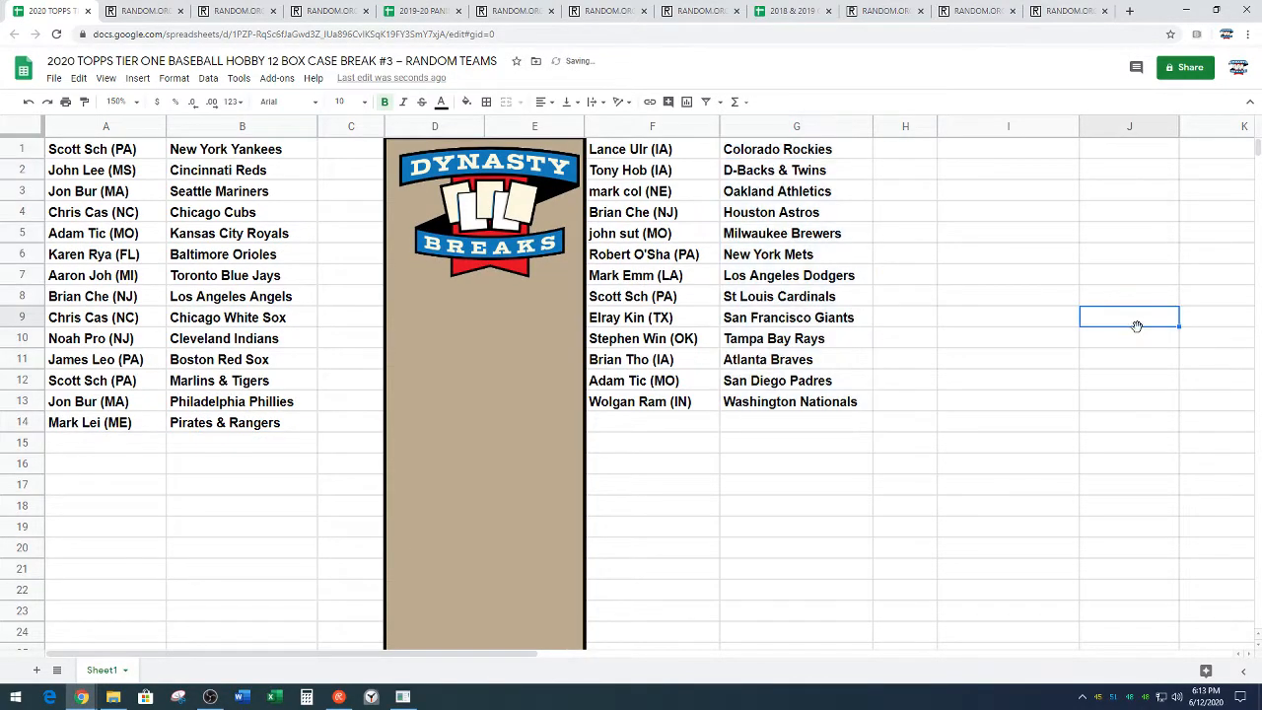
# - Open the zoom level dropdown in the Sheets toolbar
pyautogui.click(115, 102)
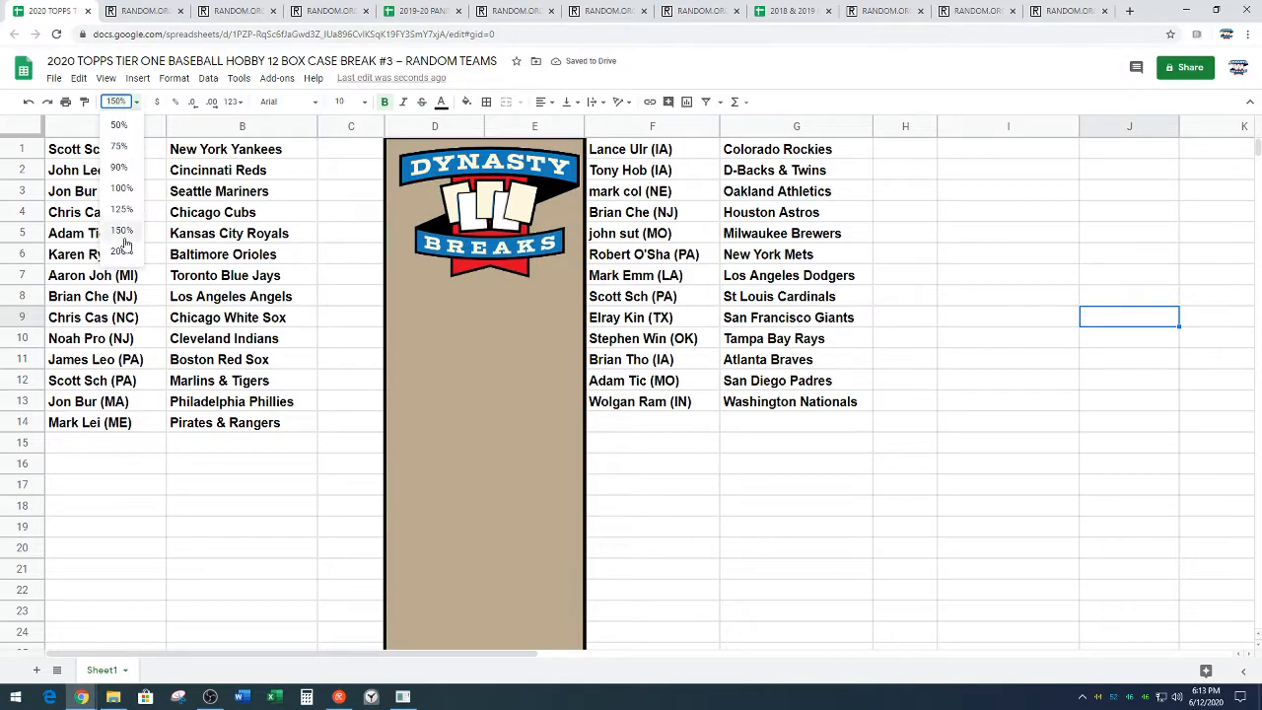